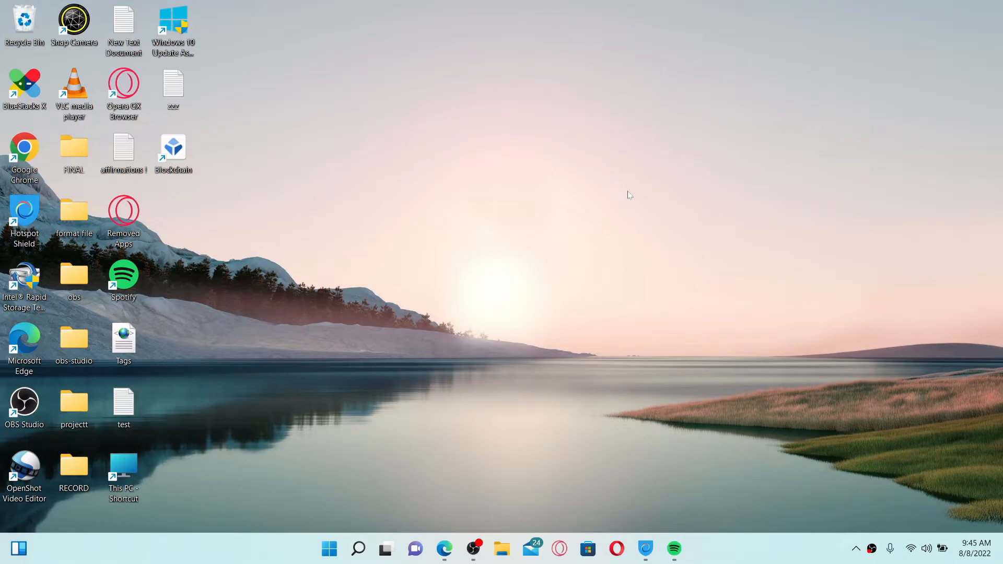
{"action": "mouse_move", "coordinate": [467, 521]}
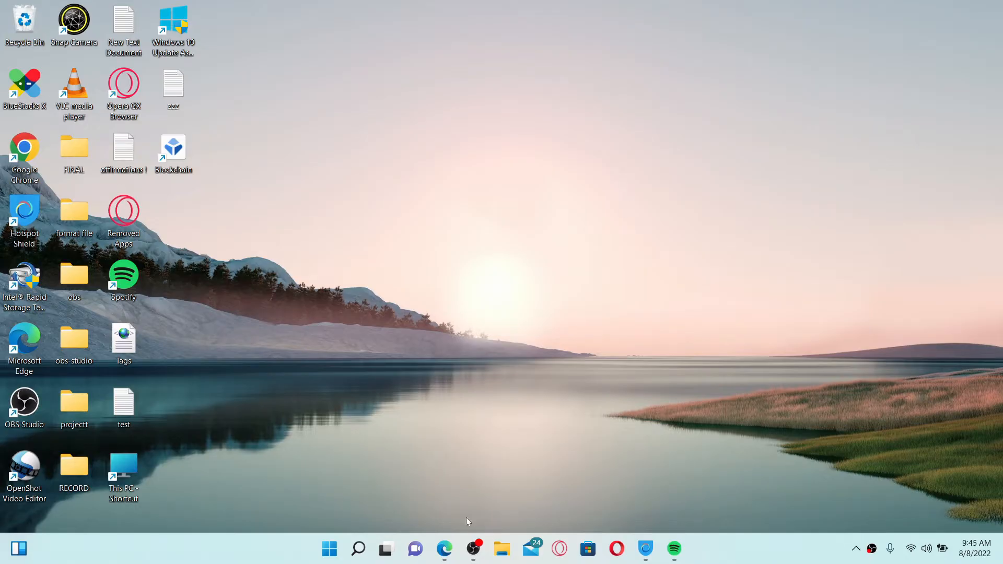
{"action": "mouse_move", "coordinate": [520, 275]}
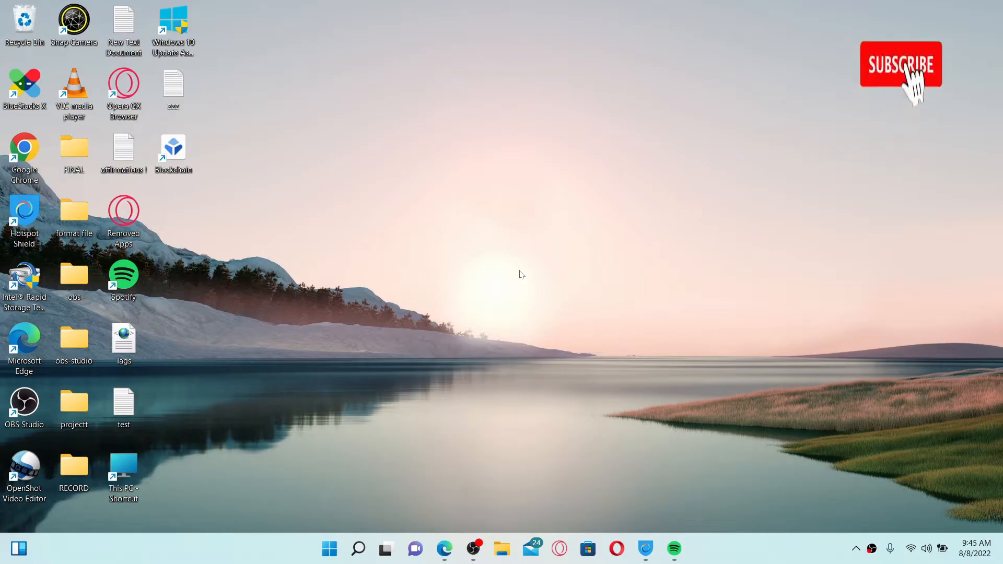
- Browse the All departments menu down to the Gift Cards section
{"action": "left_click", "coordinate": [900, 64]}
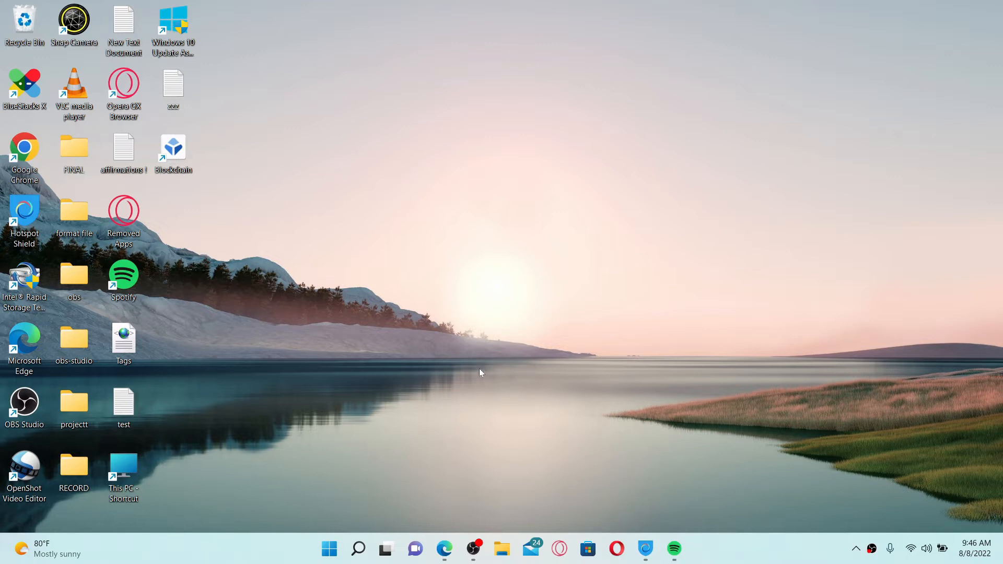
{"action": "mouse_move", "coordinate": [449, 532]}
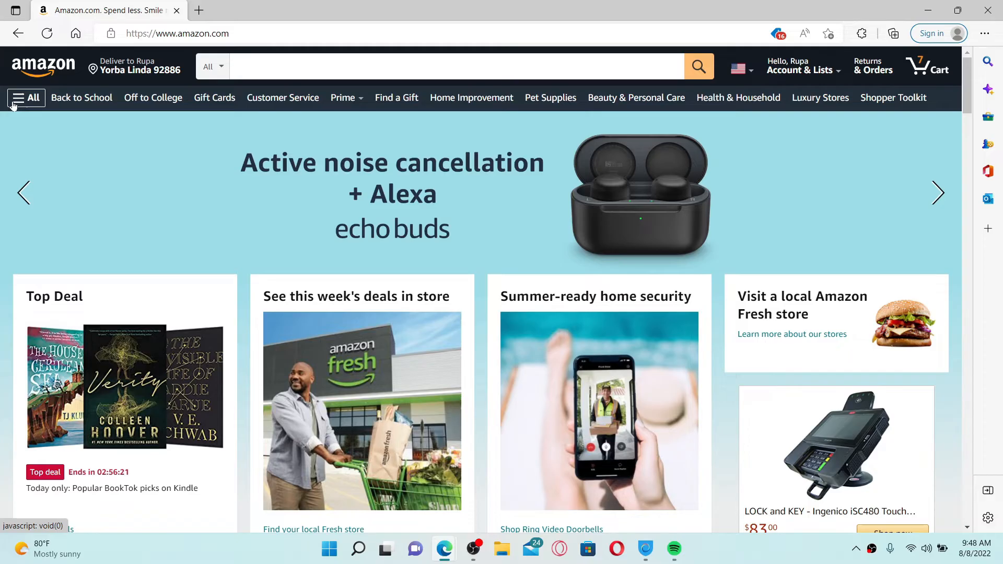
{"action": "left_click", "coordinate": [25, 98]}
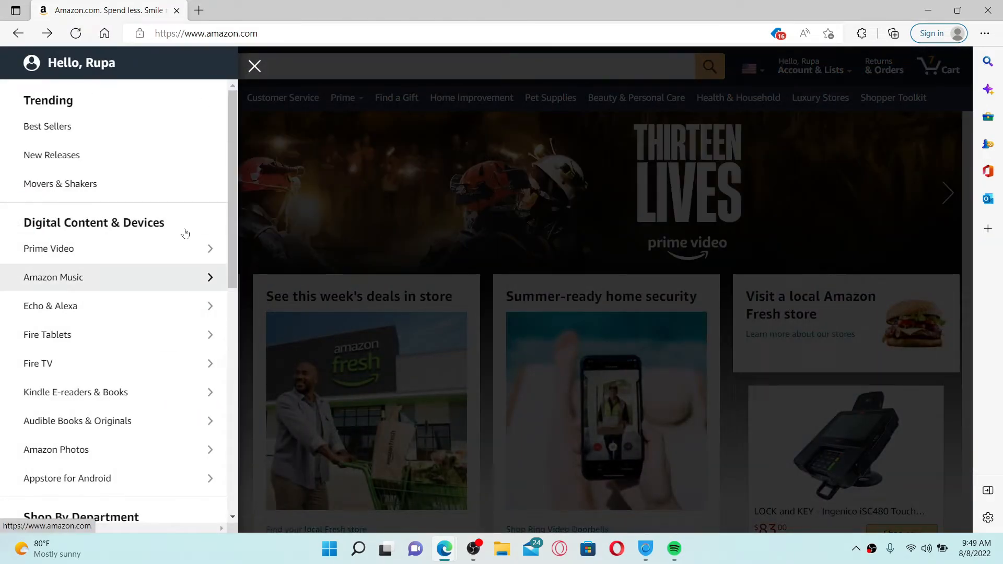
{"action": "scroll", "scroll_direction": "down", "scroll_amount": 3}
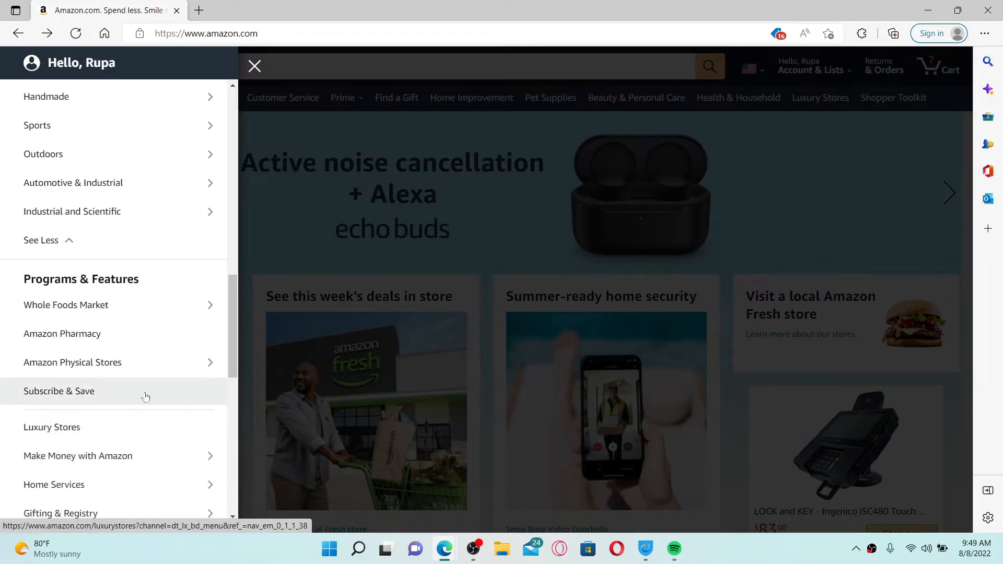
{"action": "scroll", "scroll_direction": "down", "scroll_amount": 3}
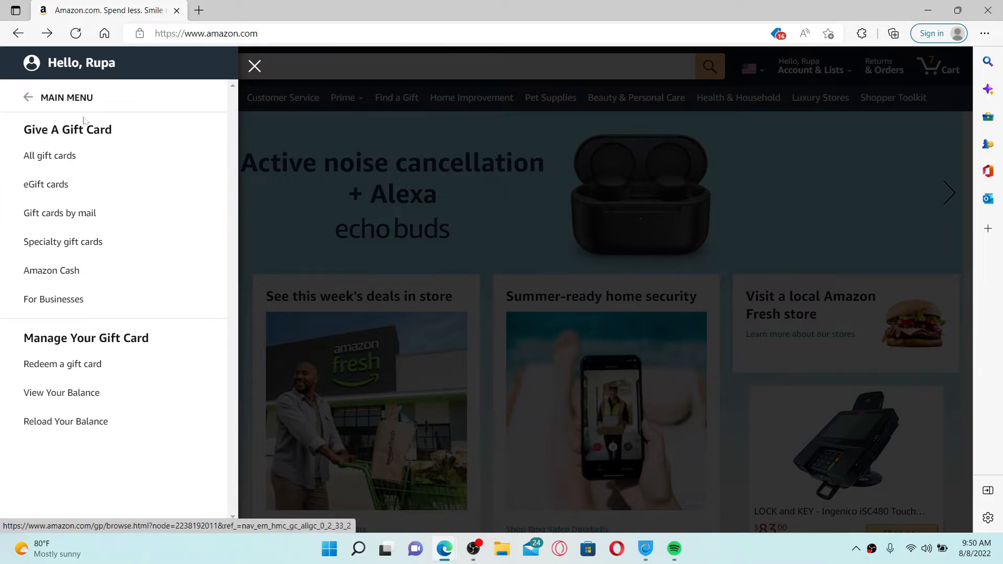
{"action": "mouse_move", "coordinate": [51, 270]}
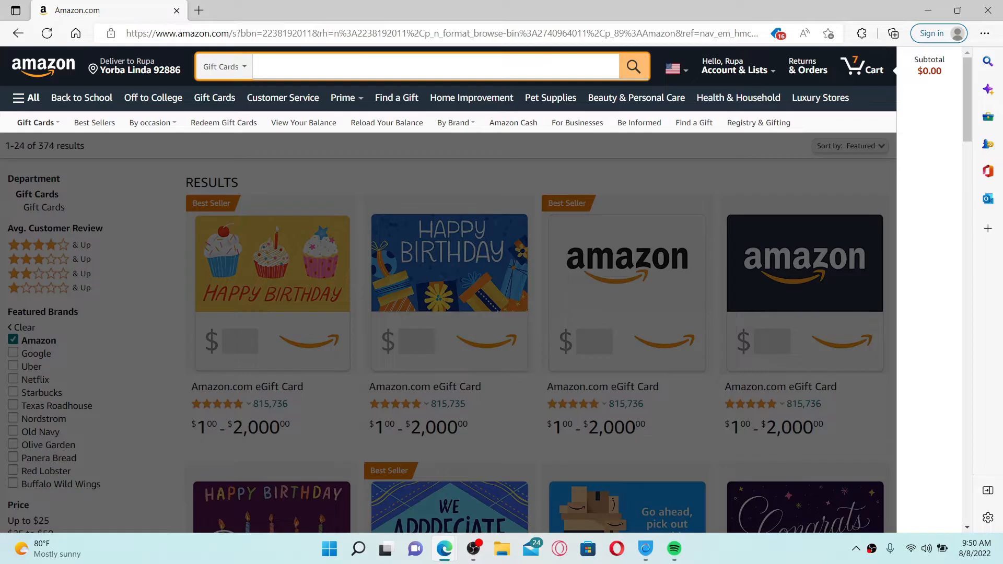
- Search for 'kindle gift card' and go to the $25 Gift Cards Pack of 10 result
{"action": "type", "text": "kindle gift card"}
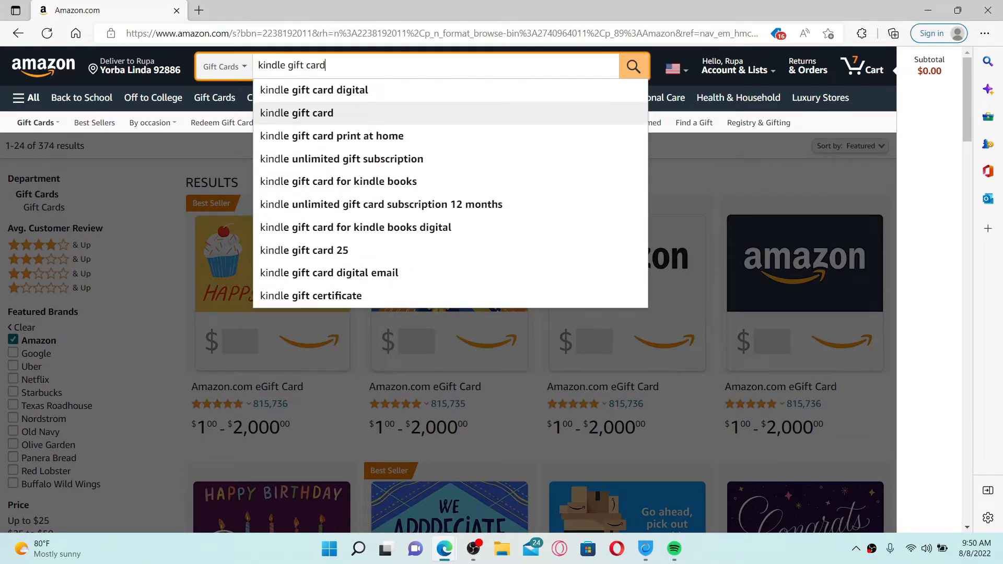
{"action": "left_click", "coordinate": [633, 65]}
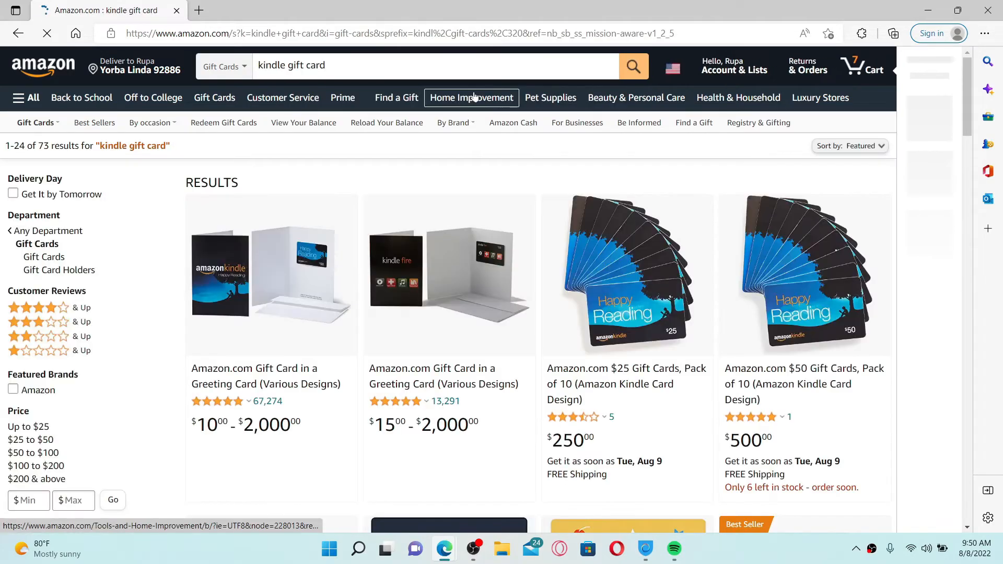
{"action": "scroll", "scroll_direction": "down", "scroll_amount": 3}
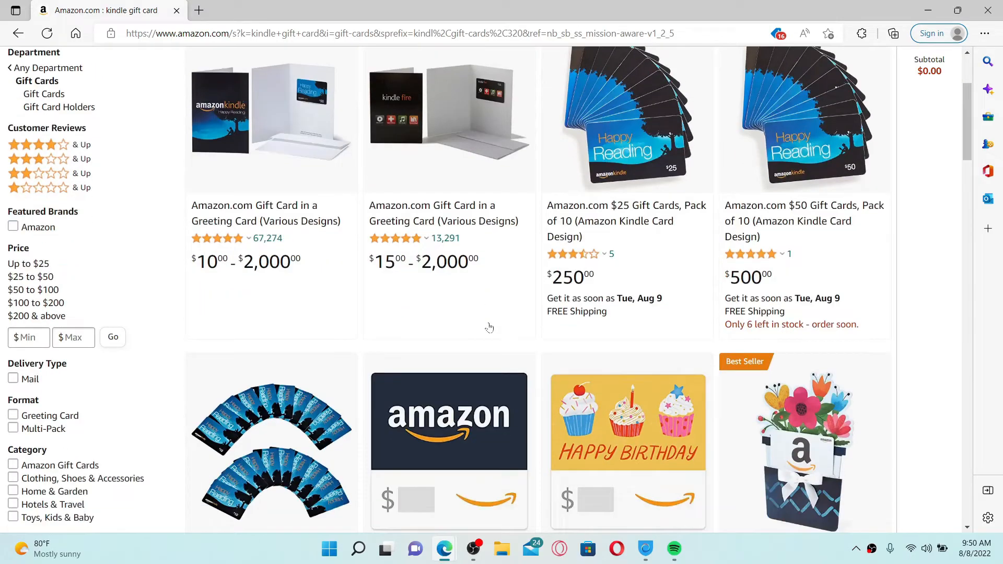
{"action": "scroll", "scroll_direction": "down", "scroll_amount": 3}
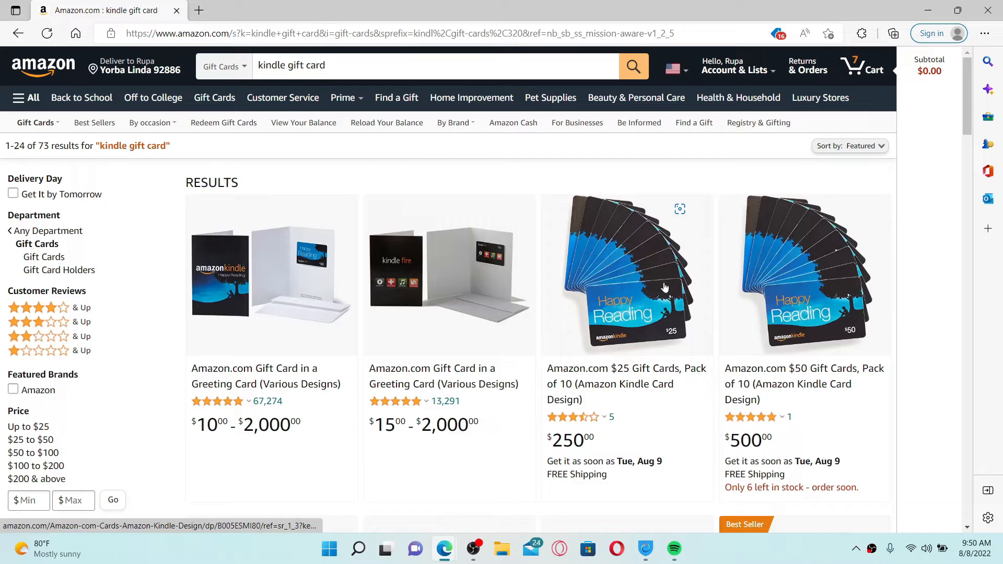
{"action": "left_click", "coordinate": [626, 275]}
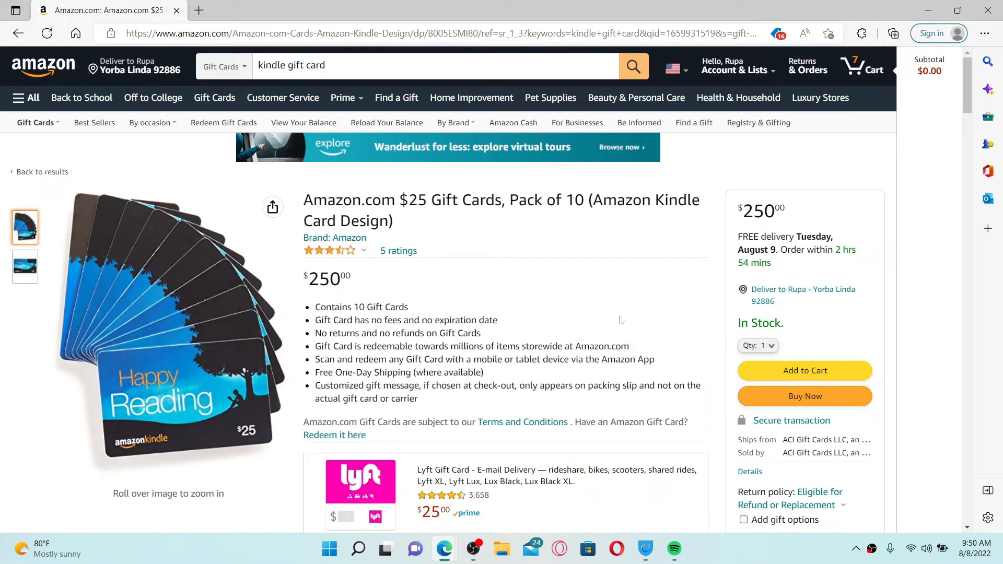
{"action": "mouse_move", "coordinate": [804, 371]}
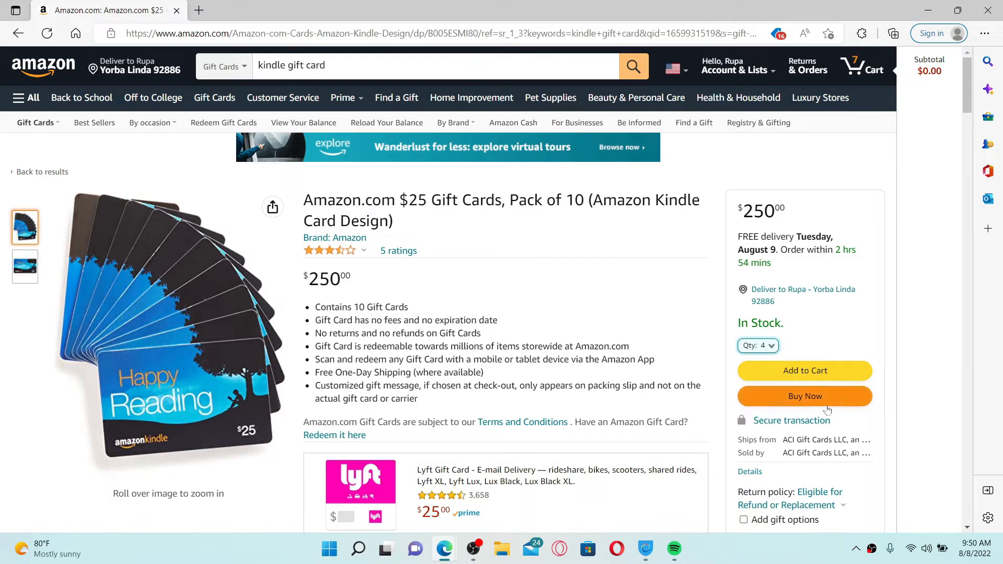
- Buy four of the $25 Kindle gift card packs now via Buy Now
{"action": "left_click", "coordinate": [804, 396]}
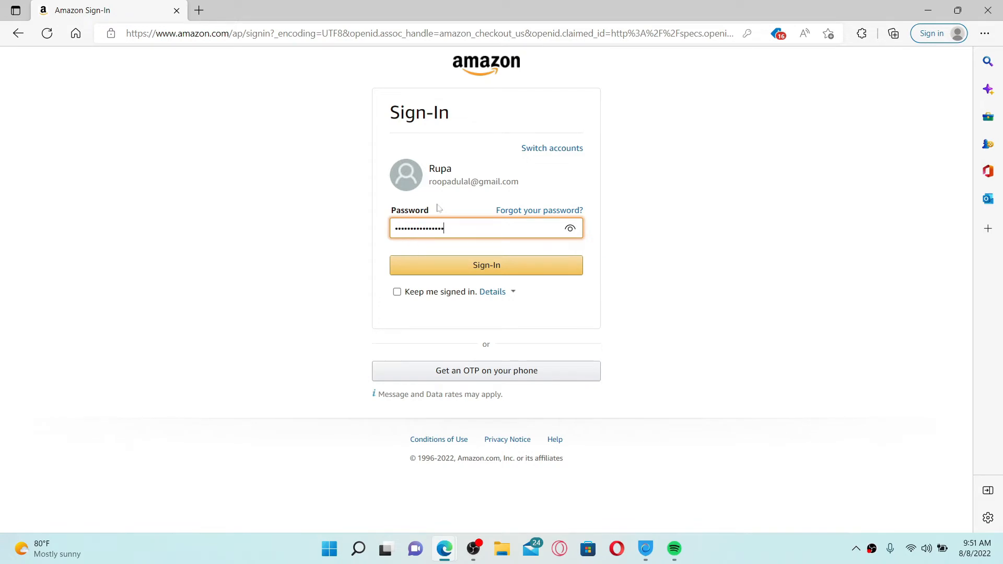
- Sign in with the entered password and review the Select a payment method page
{"action": "left_click", "coordinate": [486, 265]}
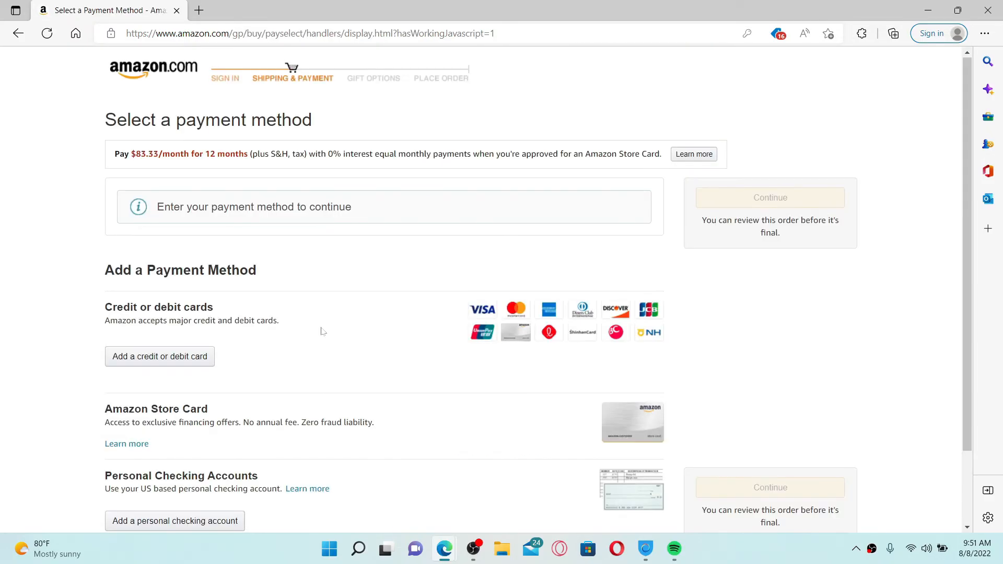
{"action": "scroll", "scroll_direction": "down", "scroll_amount": 3}
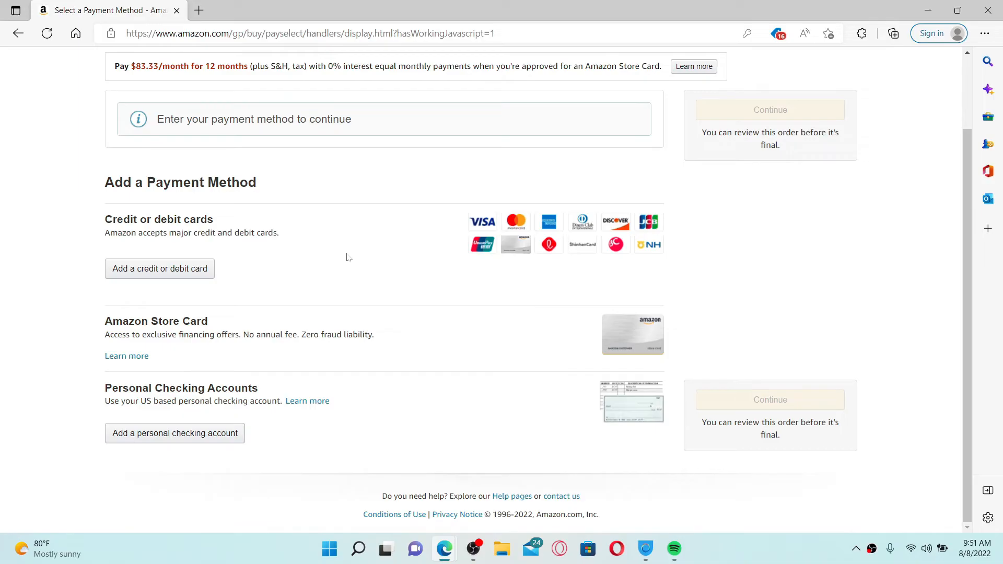
{"action": "mouse_move", "coordinate": [192, 285]}
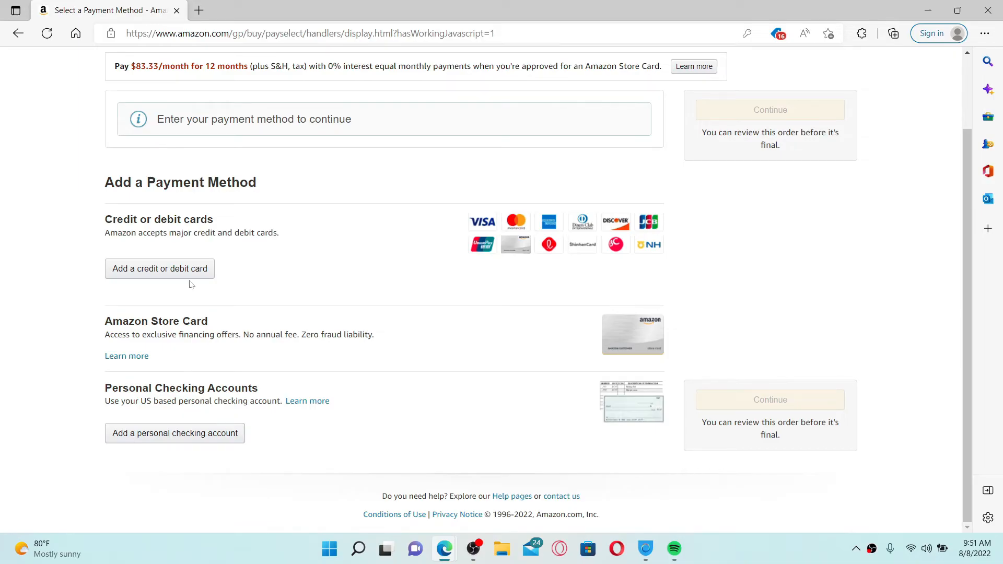
{"action": "mouse_move", "coordinate": [157, 290]}
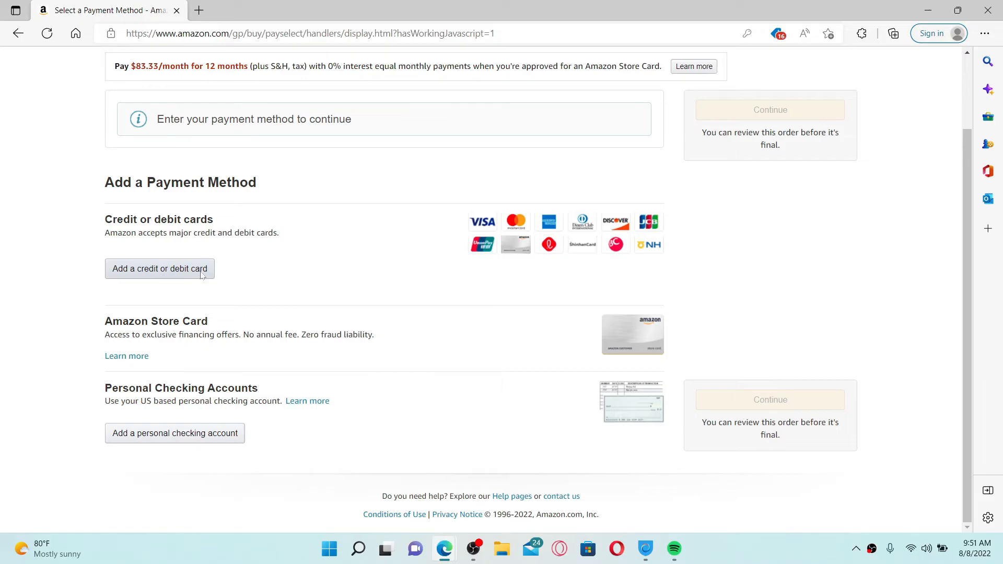
- Add a credit or debit card as the payment method, reaching the card details form
{"action": "left_click", "coordinate": [159, 268]}
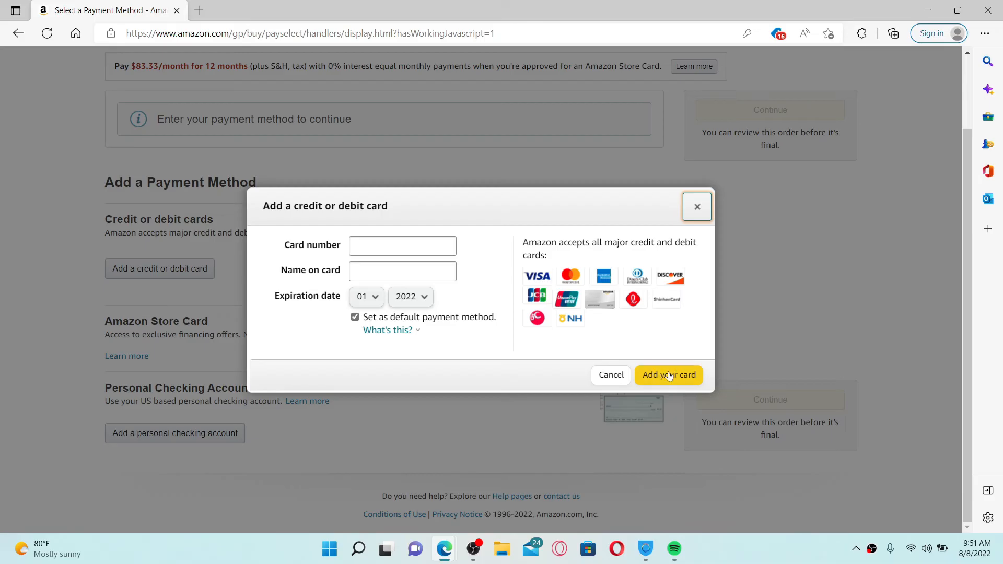
{"action": "mouse_move", "coordinate": [677, 382]}
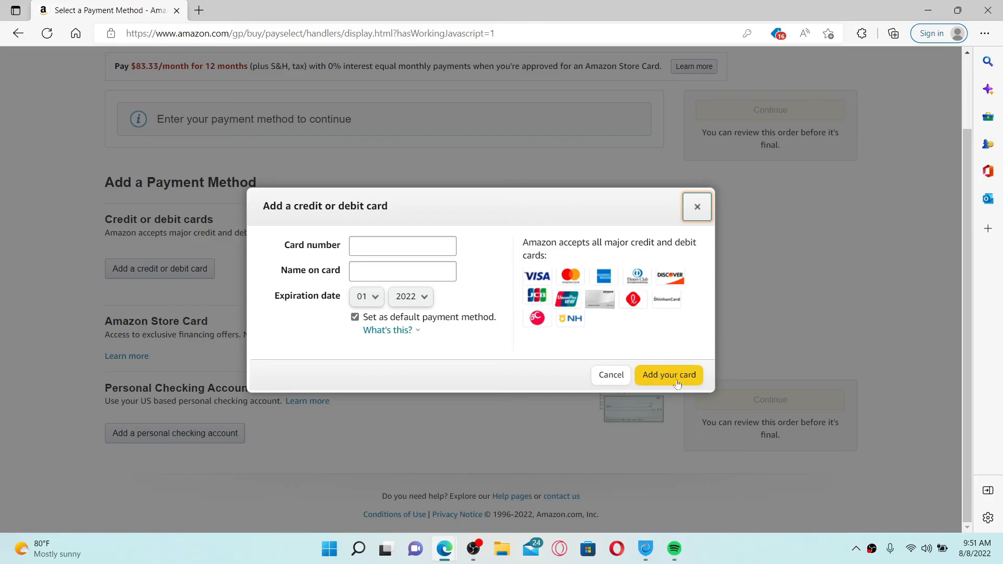
{"action": "left_click", "coordinate": [697, 206]}
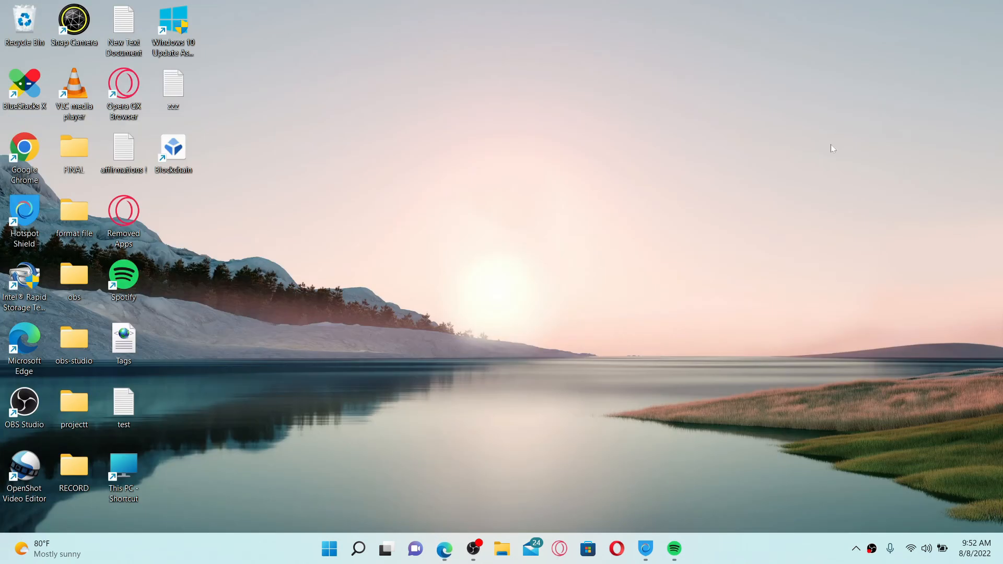
{"action": "mouse_move", "coordinate": [584, 234]}
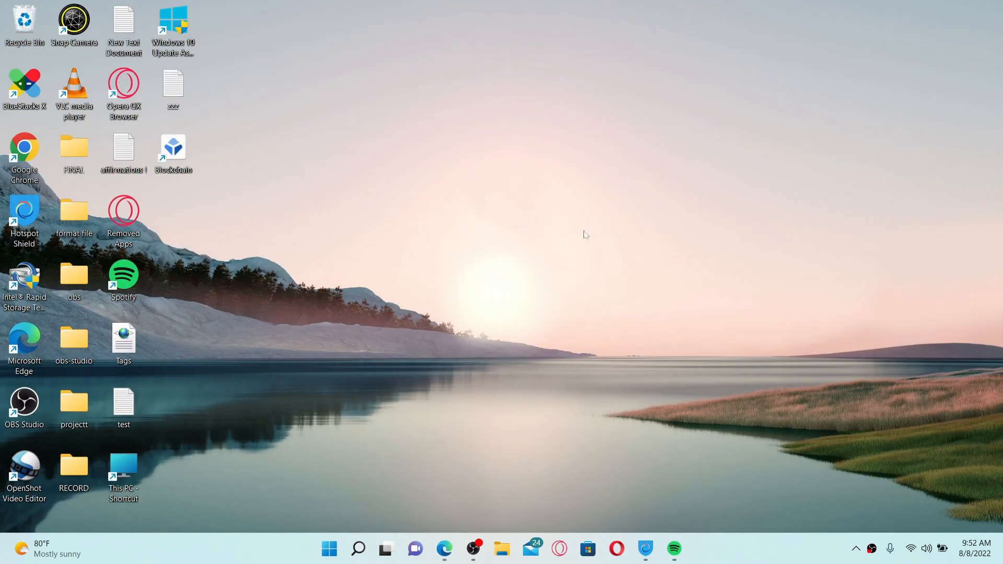